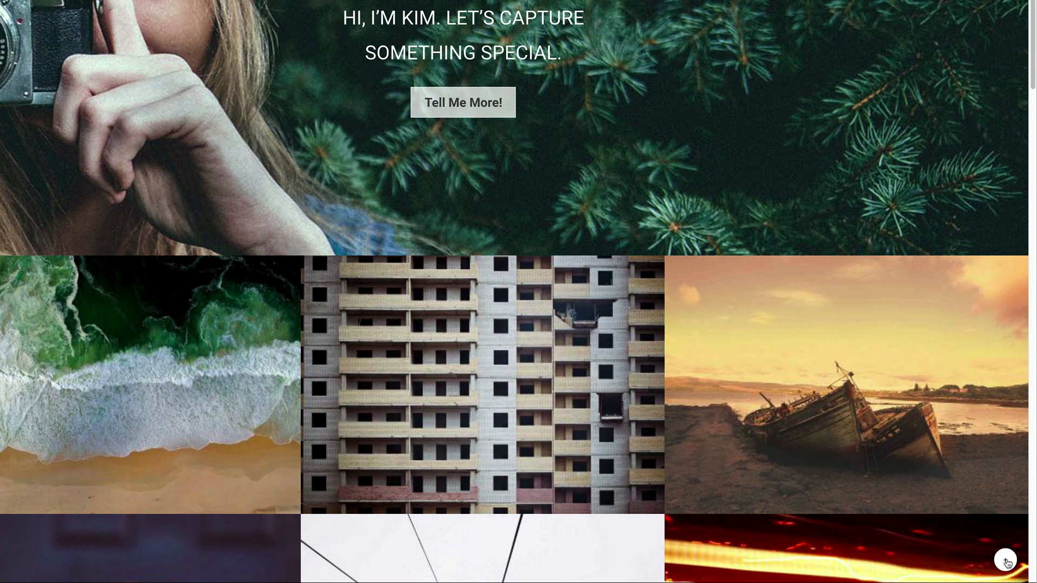
Preview the demo site's floating action menu by opening its round button.
click(1006, 560)
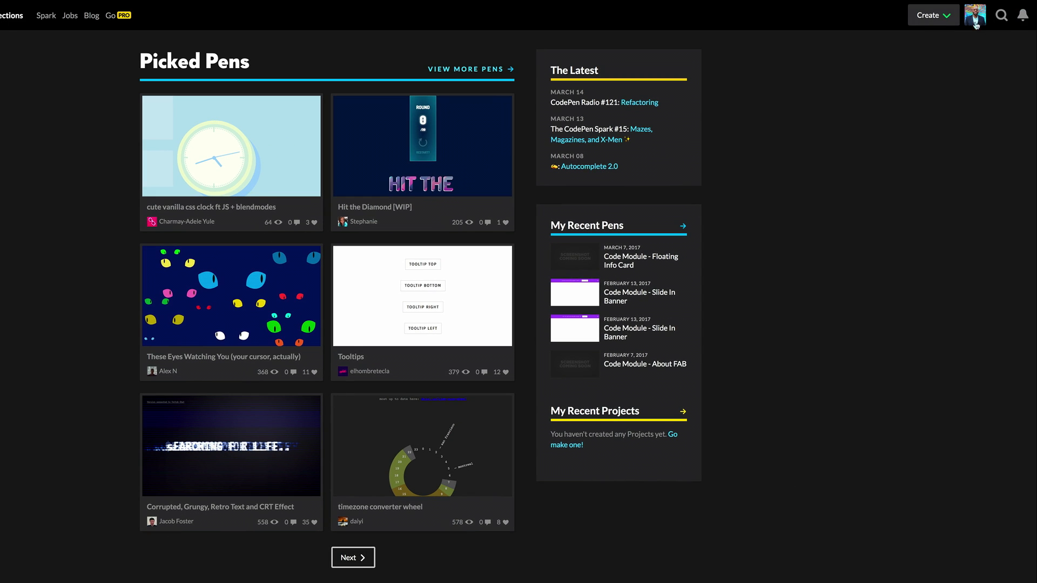
mouse_move(977, 25)
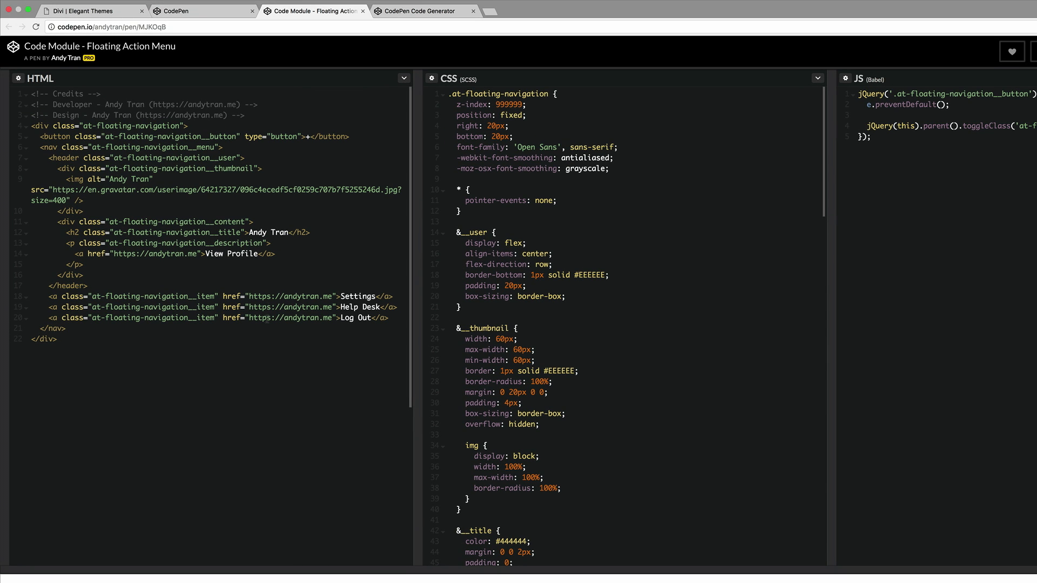
text(Mak)
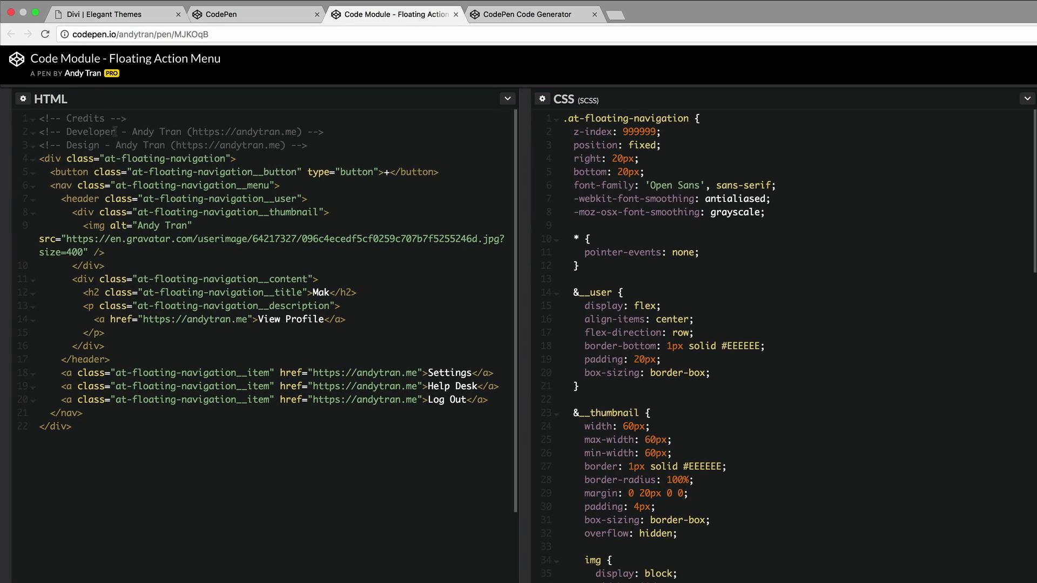
click(347, 319)
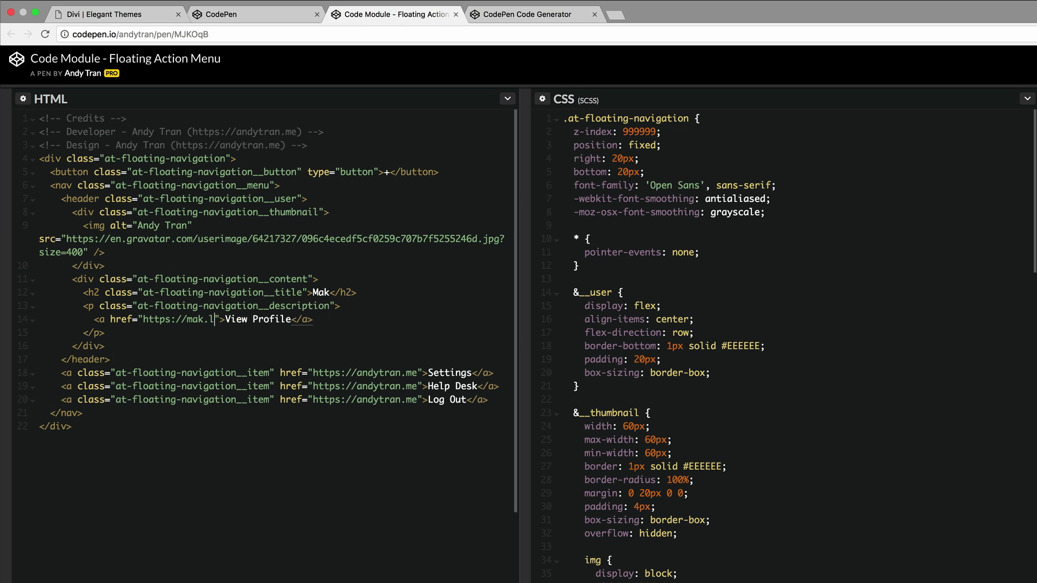
text(ive)
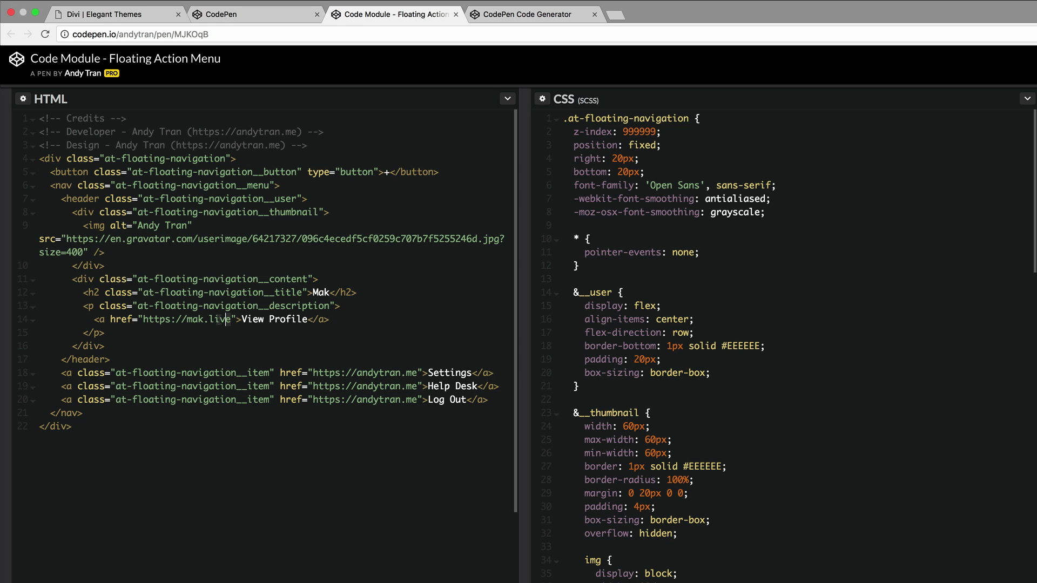
double_click(185, 319)
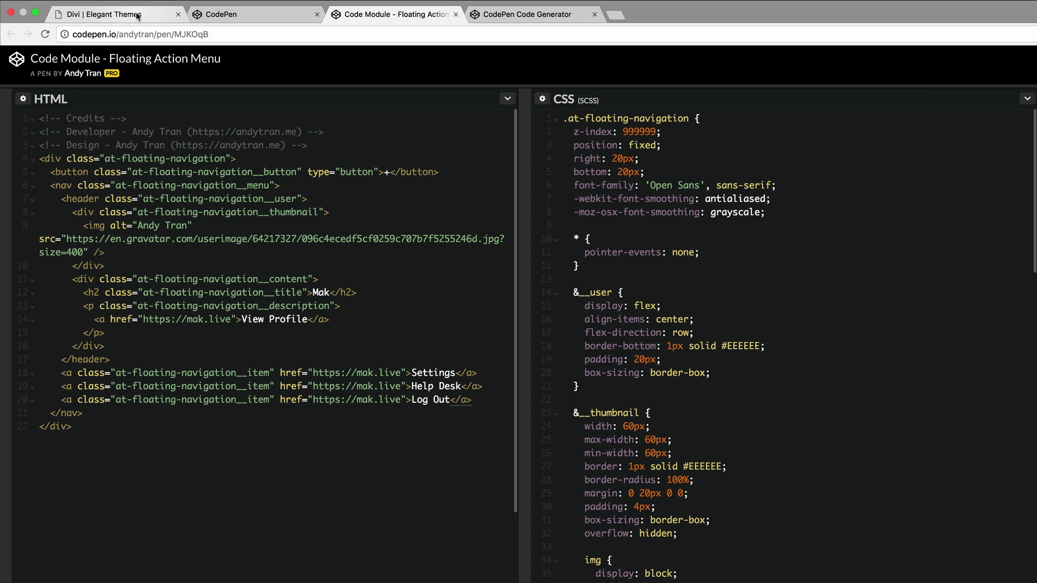
Go from the WordPress site through Divi to the dashboard's Media Library.
click(113, 14)
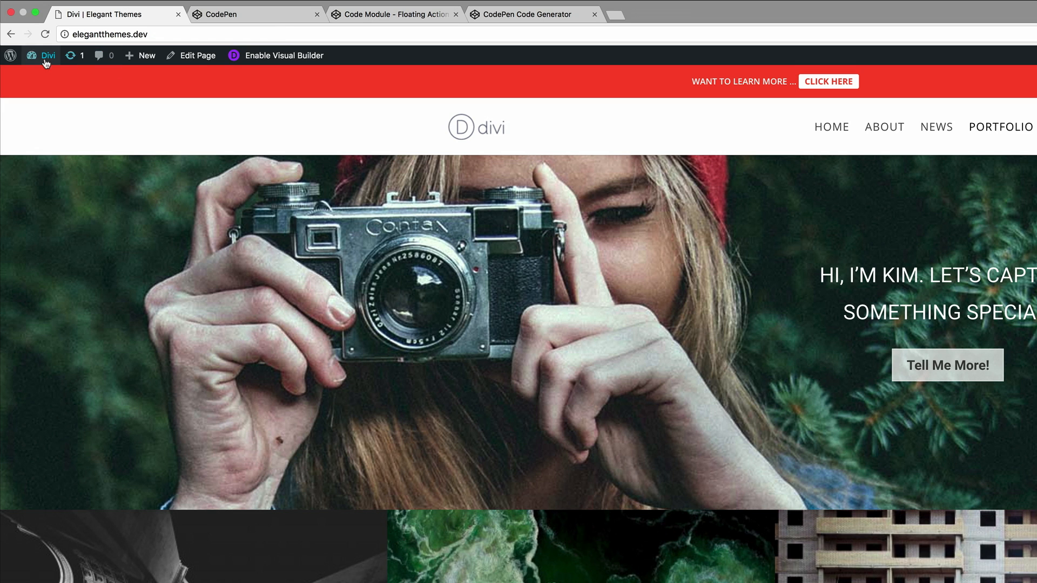
click(47, 55)
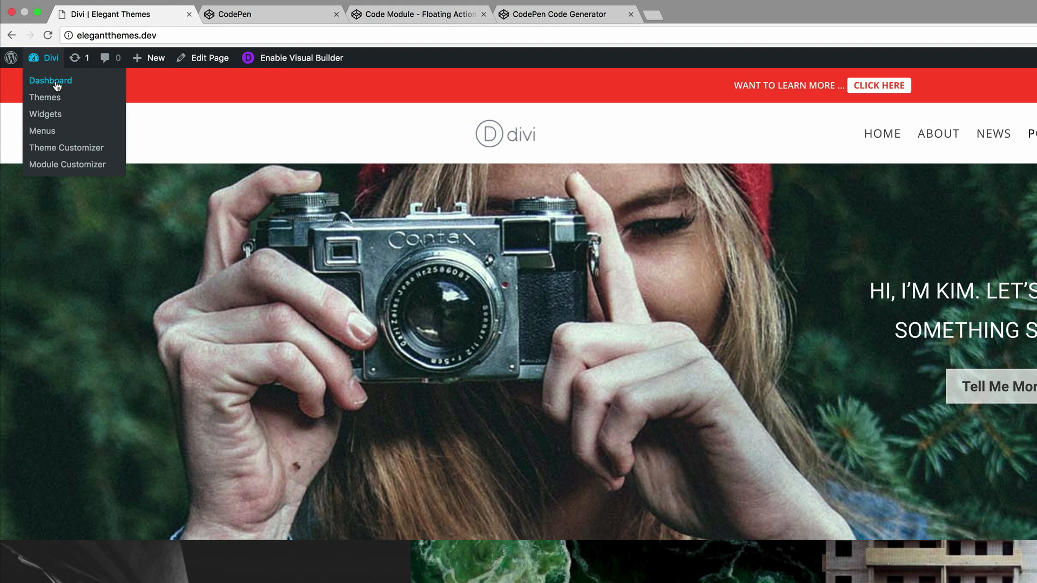
click(51, 80)
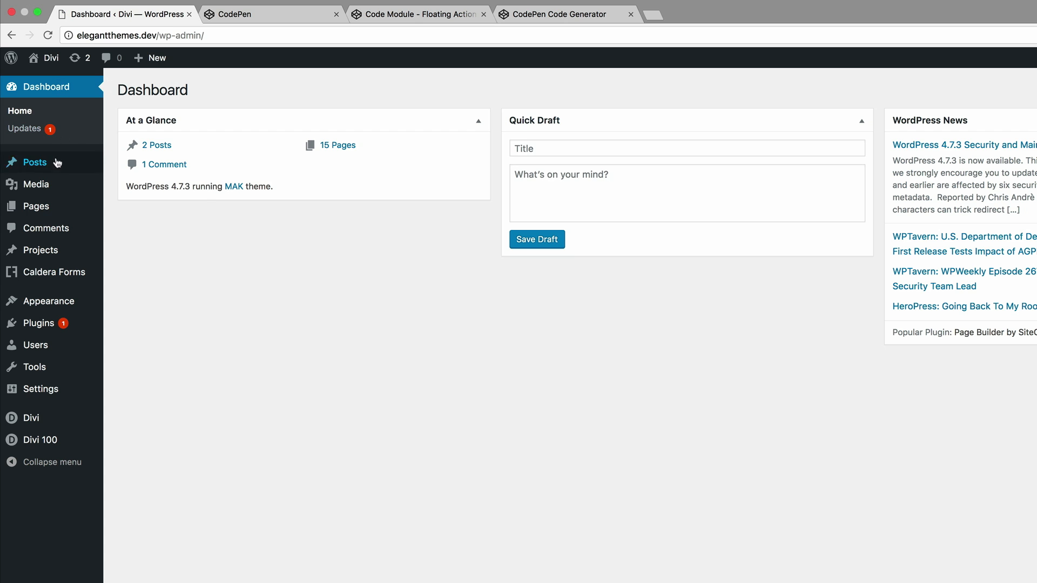
click(36, 138)
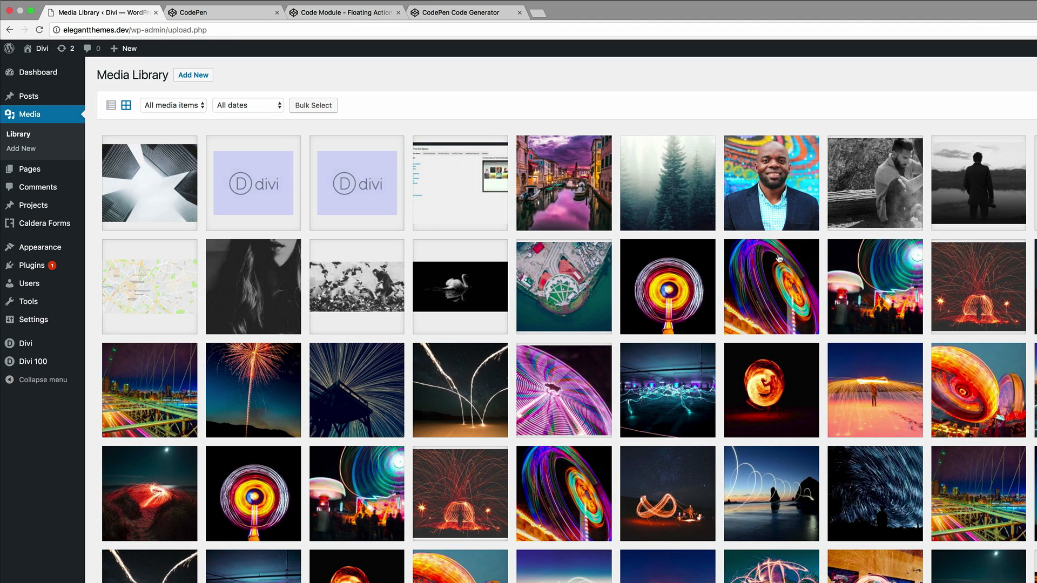
mouse_move(779, 258)
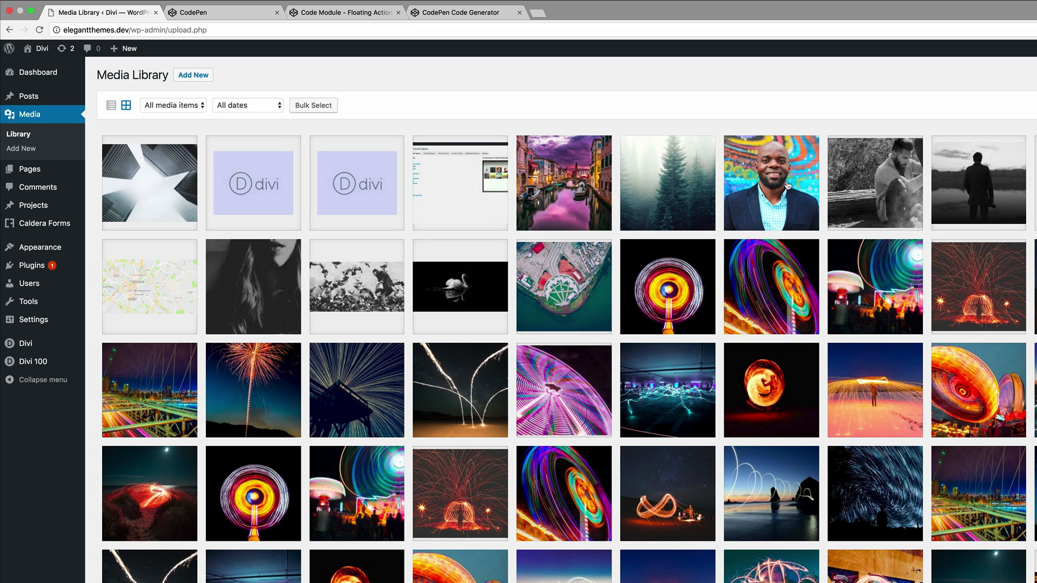
Copy the mak.jpg image URL from its details, then return to the pen.
click(770, 183)
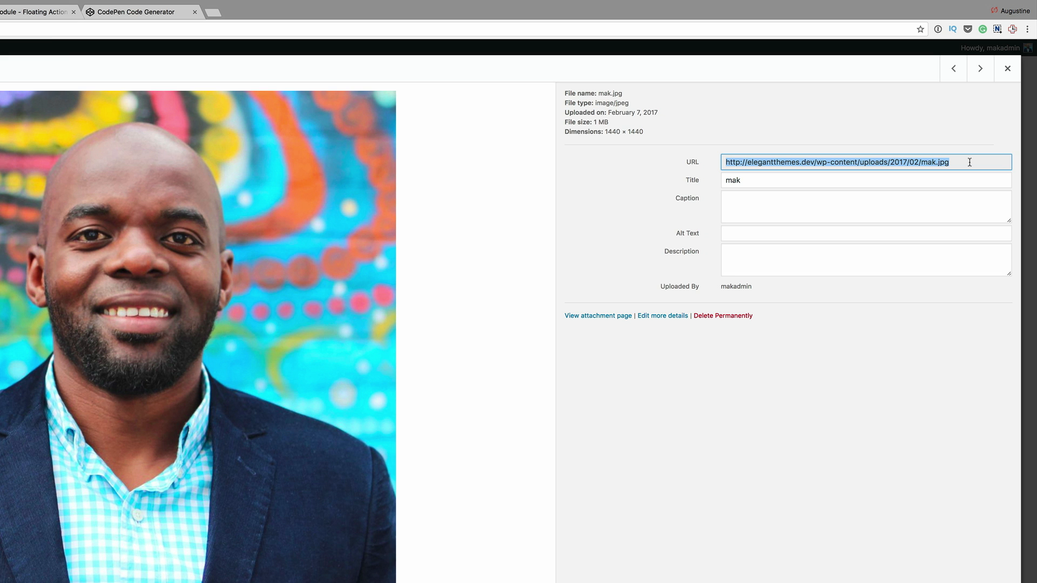
click(1005, 68)
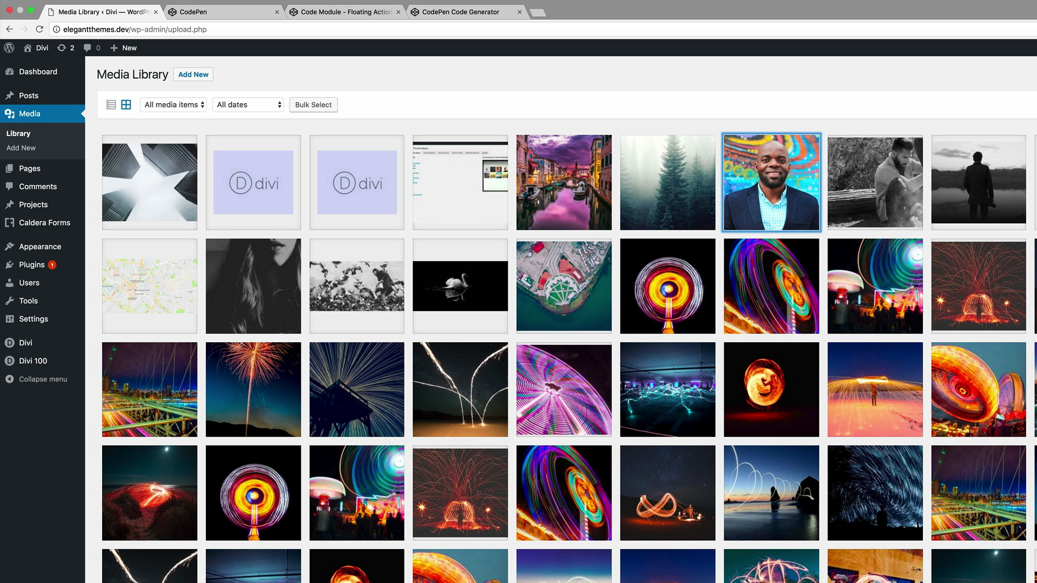
click(221, 12)
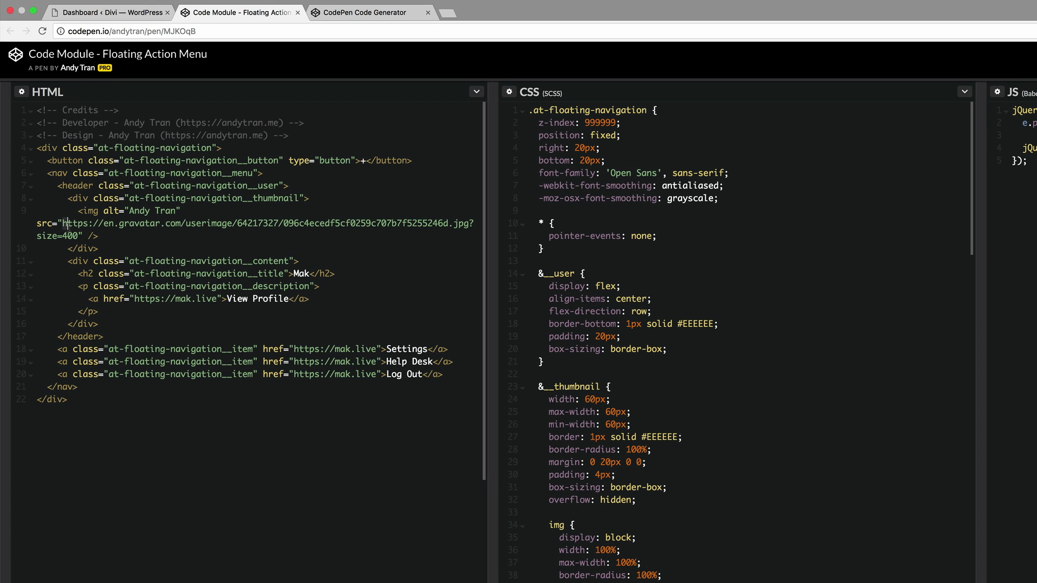
Replace the gravatar src with the mak.jpg URL and fork the pen as your own copy.
drag(64, 224, 77, 235)
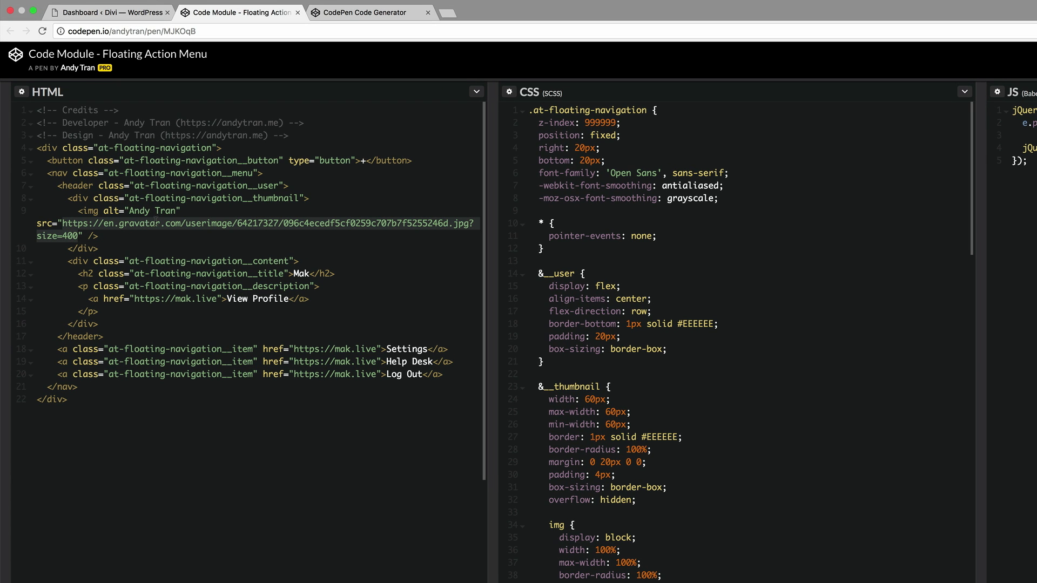
text(http://elegantthemes.dev/wp-content/uploads/2017/02/mak.jpg" />)
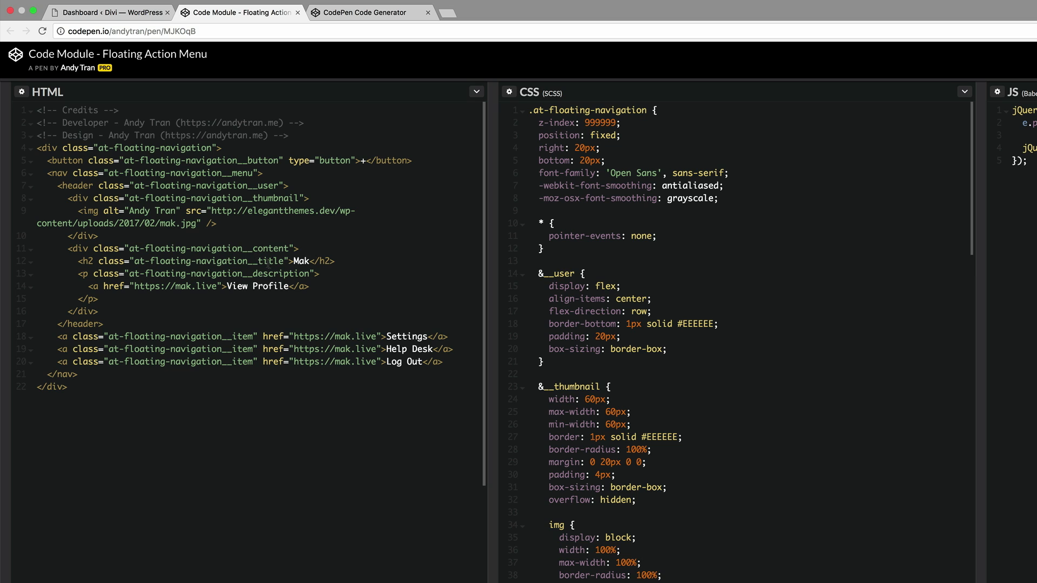
click(321, 273)
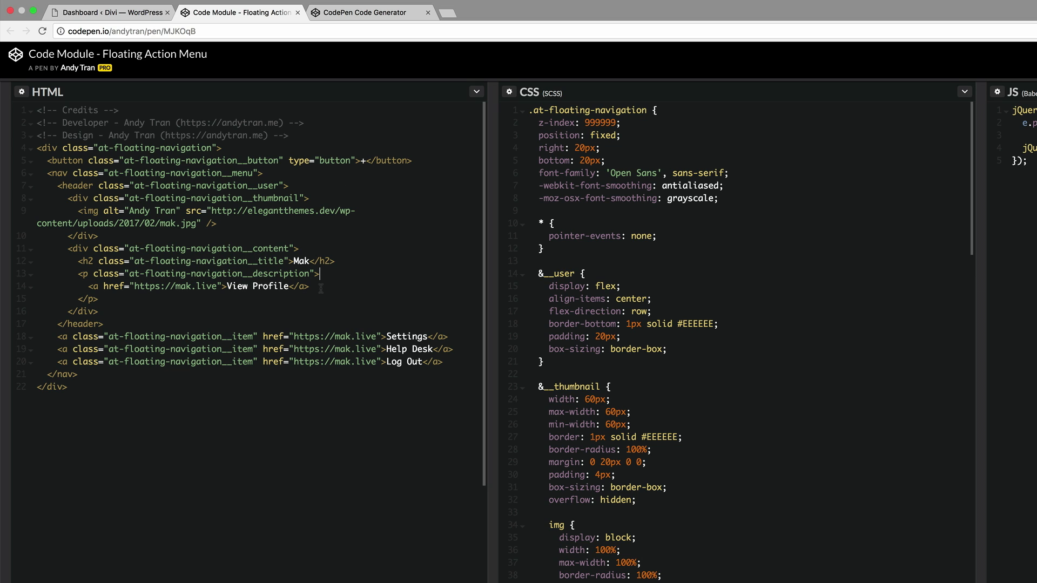
mouse_move(323, 289)
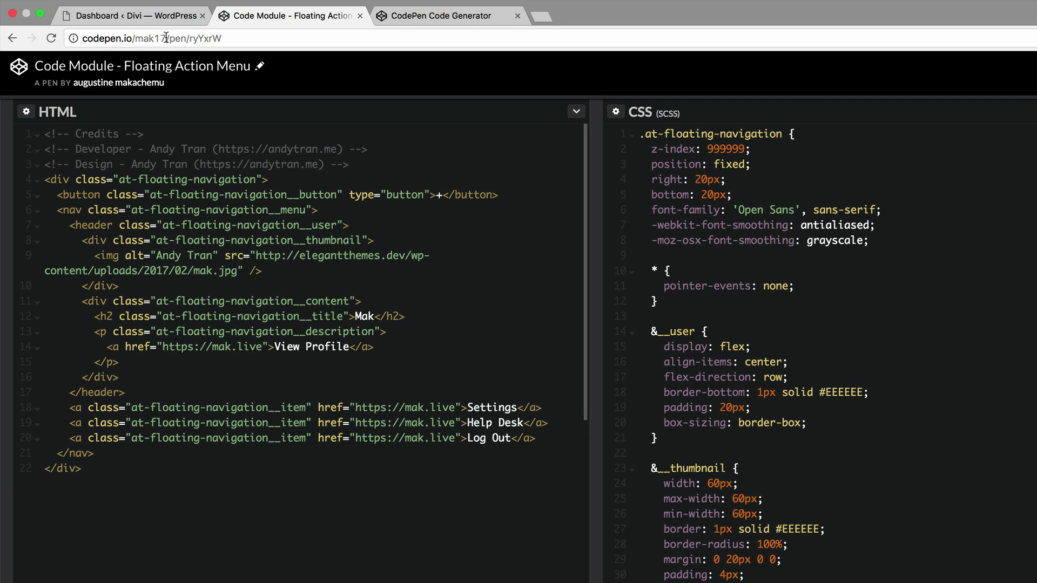
mouse_move(229, 238)
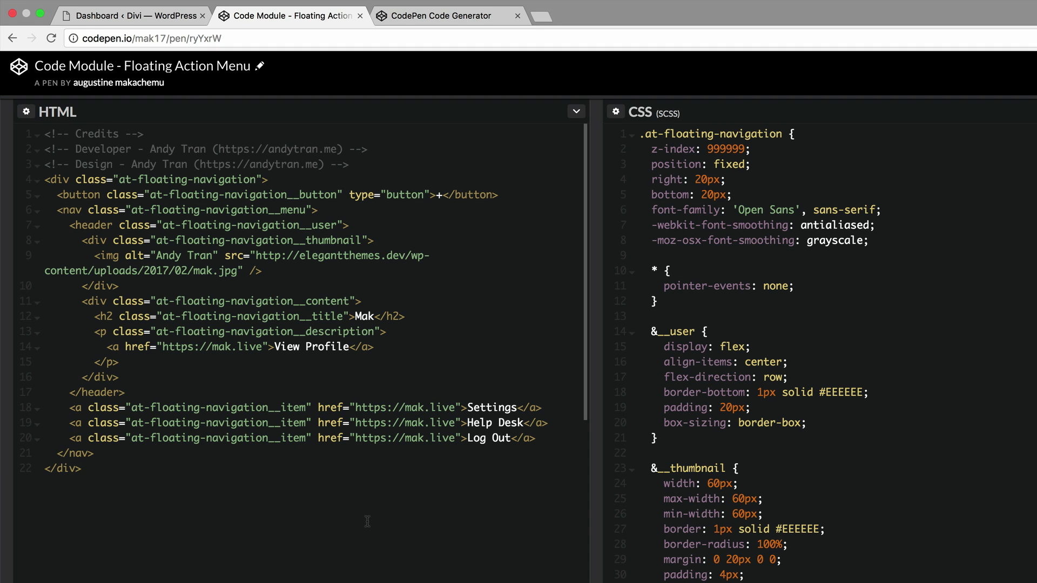
mouse_move(328, 340)
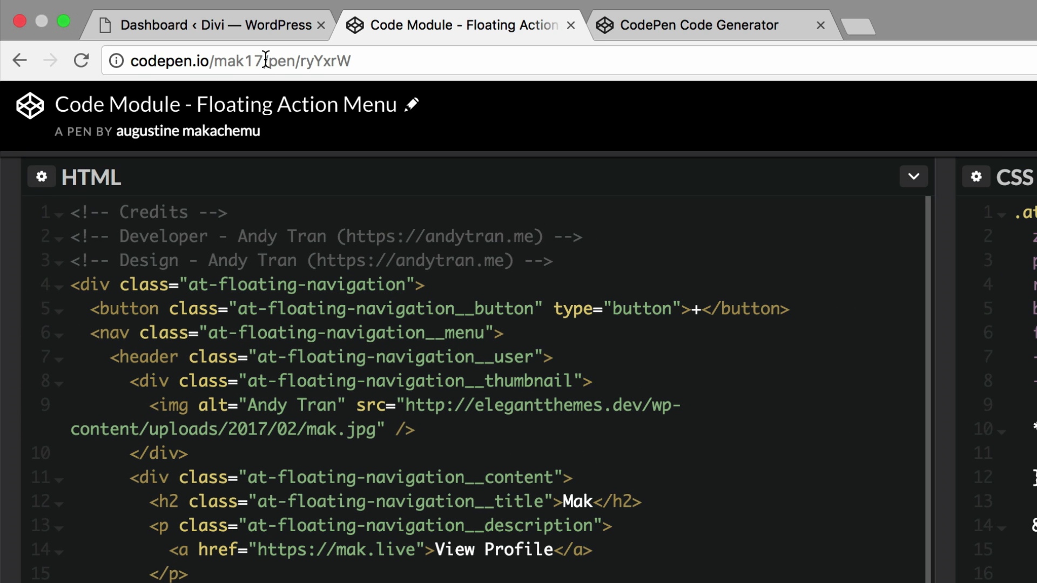
Copy the forked Floating Action Menu pen's full URL from the address bar.
double_click(242, 60)
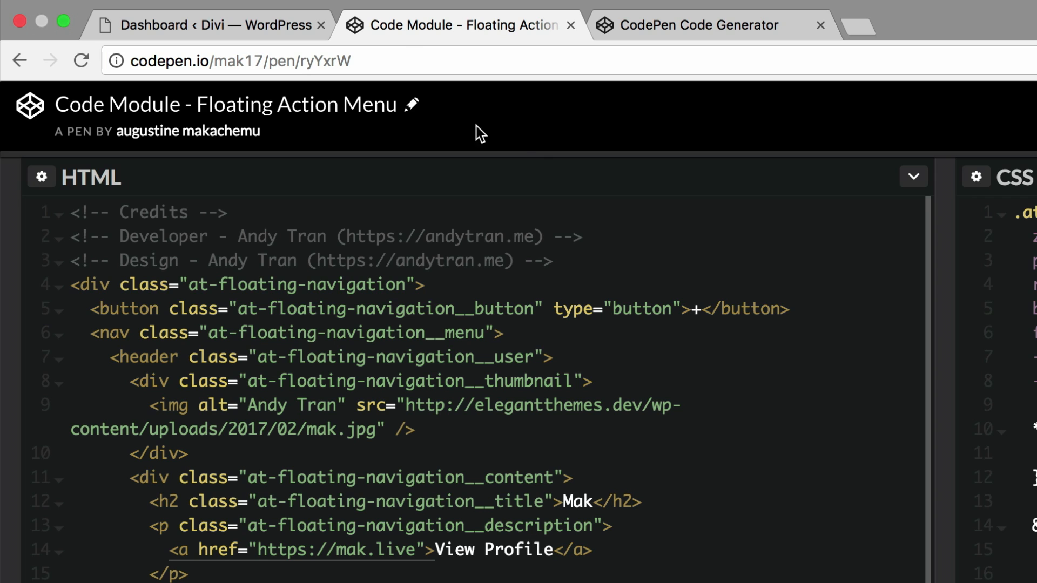
double_click(324, 61)
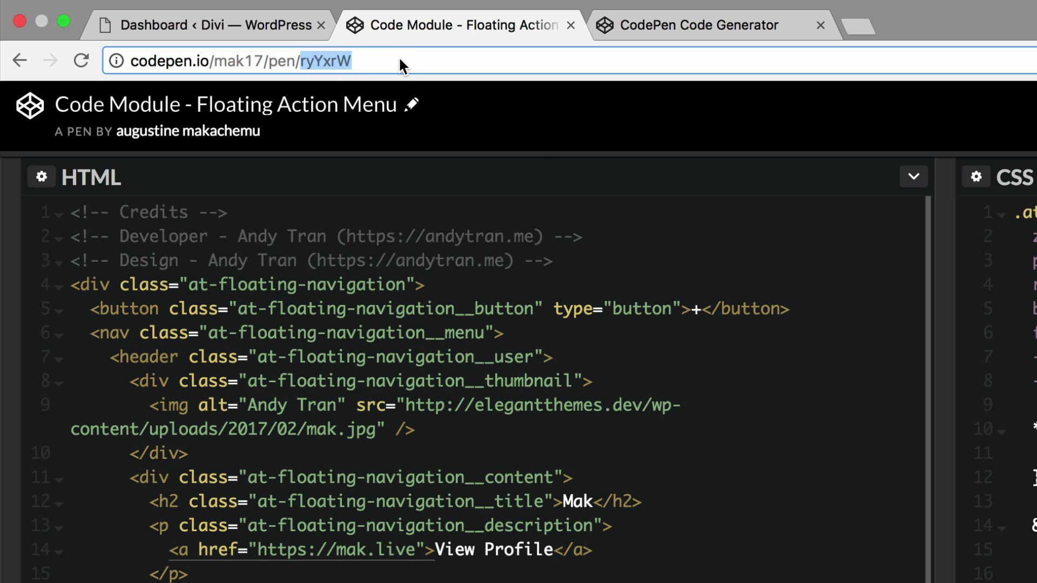
click(238, 60)
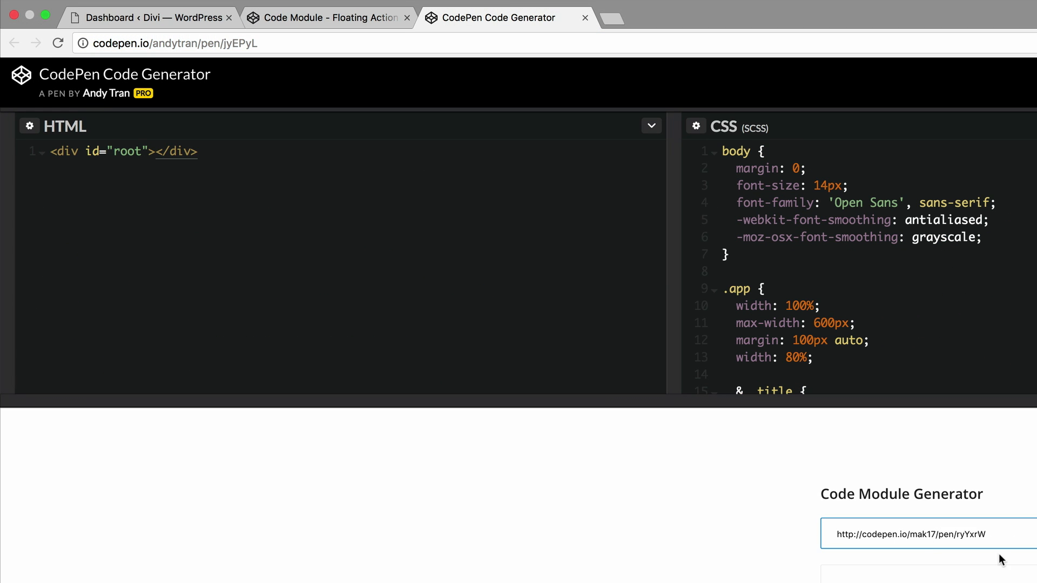
Generate and copy the pen's combined code in the Code Module Generator, then return to WordPress.
scroll(down, 3)
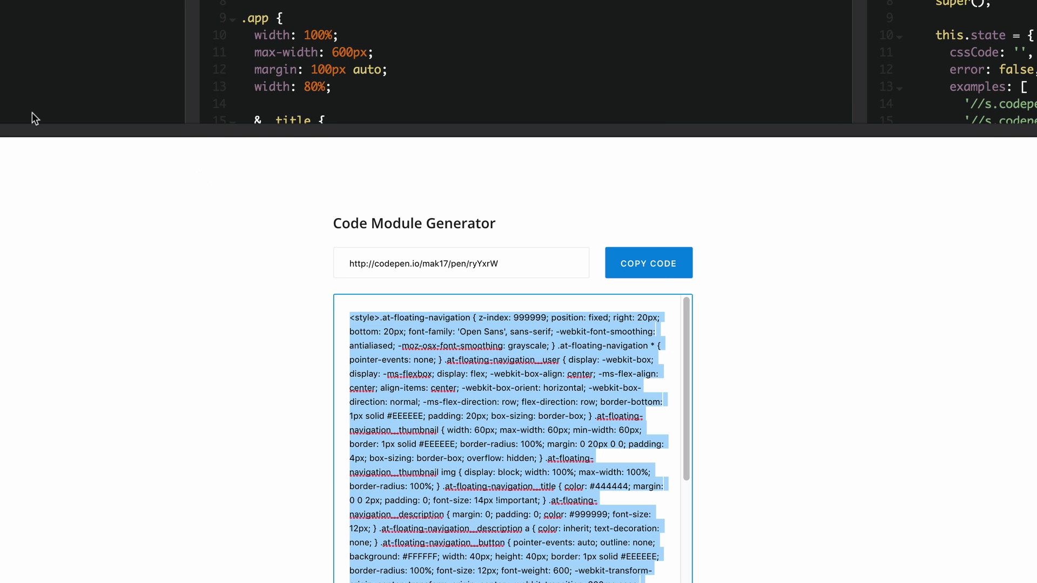
click(103, 12)
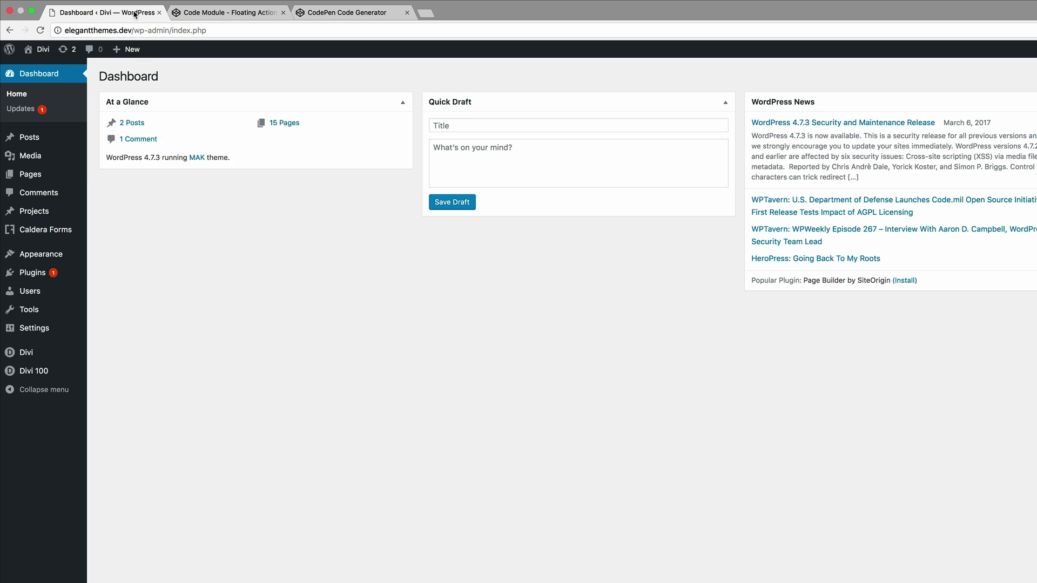
mouse_move(41, 129)
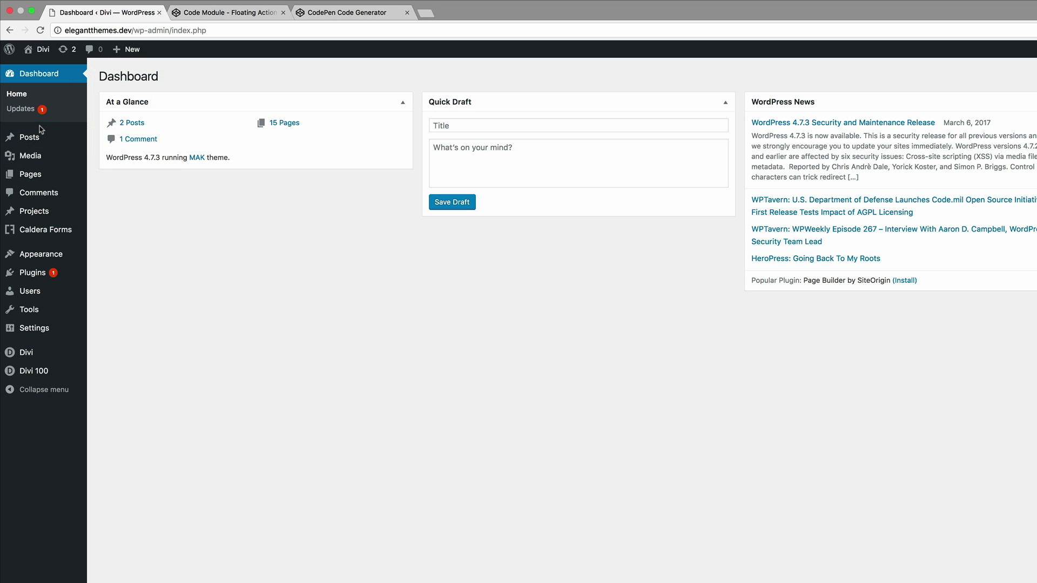
mouse_move(21, 109)
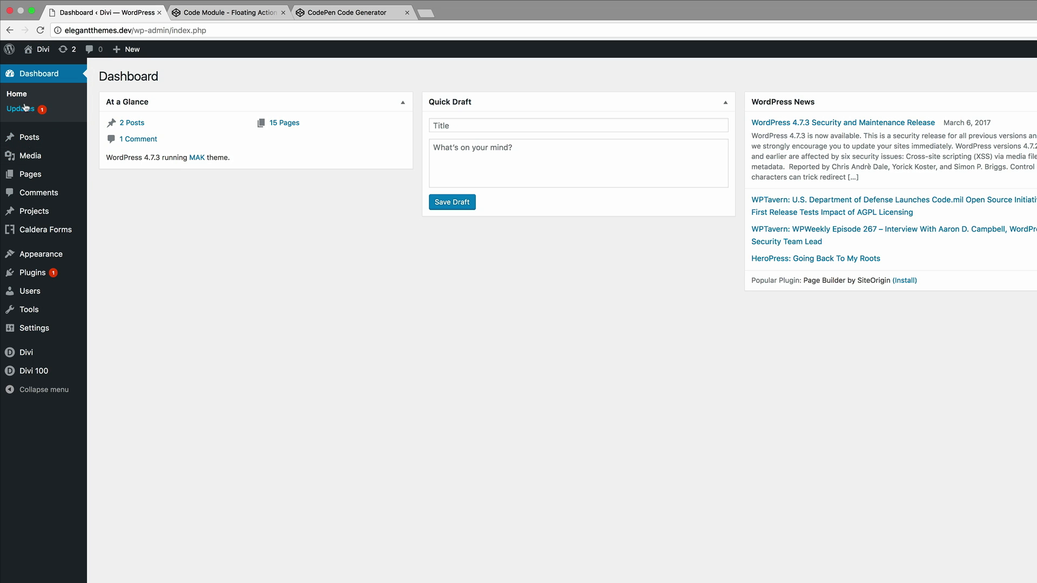
mouse_move(29, 174)
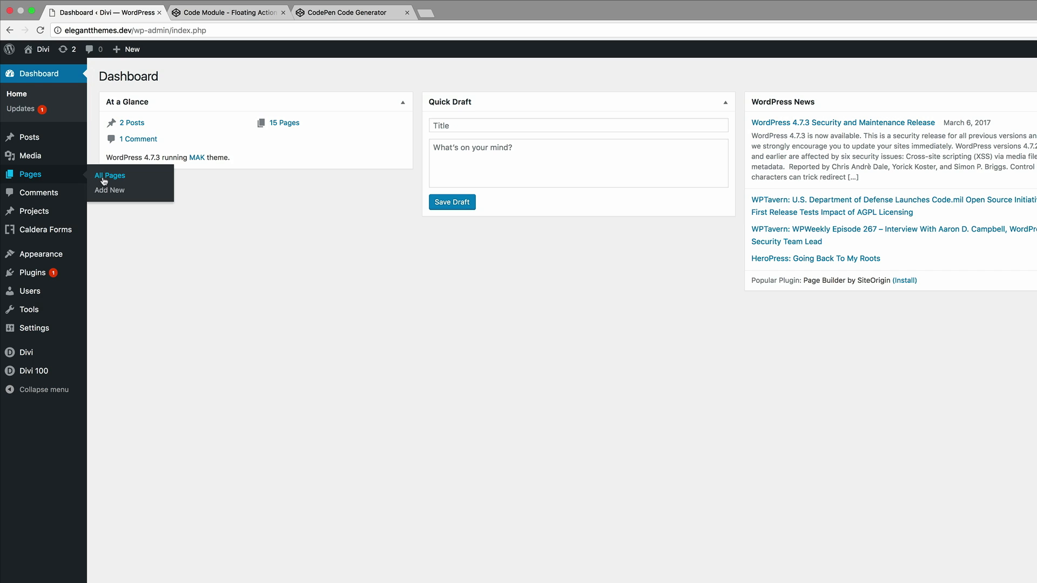
Paste the menu code into the Portfolio page's Code module, save it and update the page.
click(109, 175)
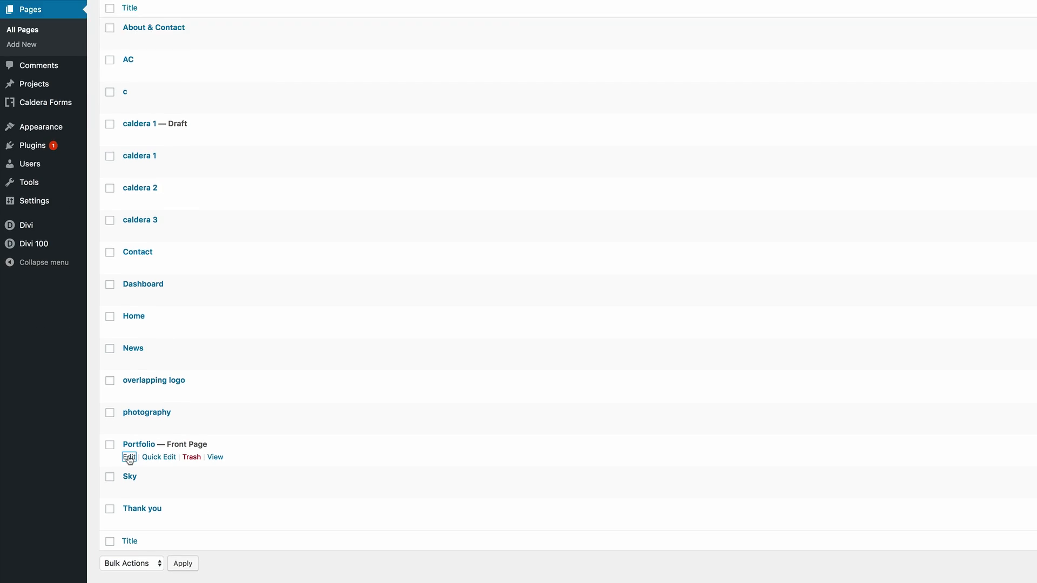
click(129, 458)
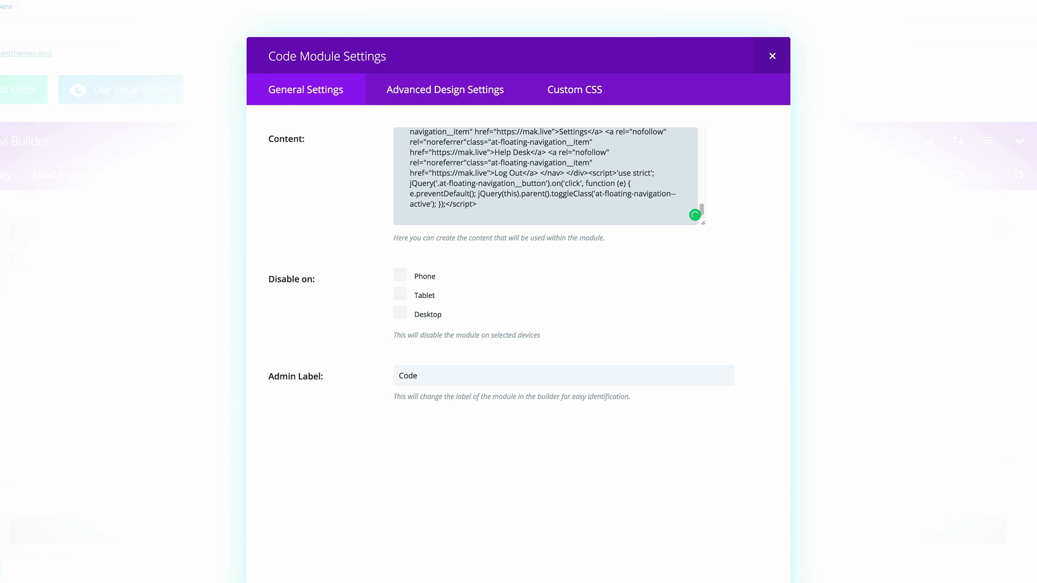
click(771, 55)
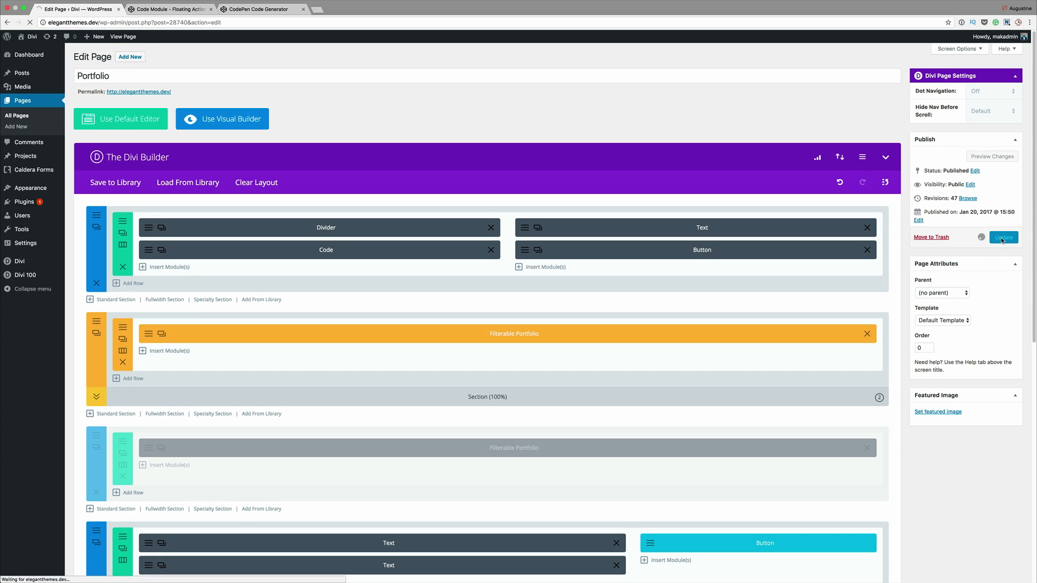
click(1003, 237)
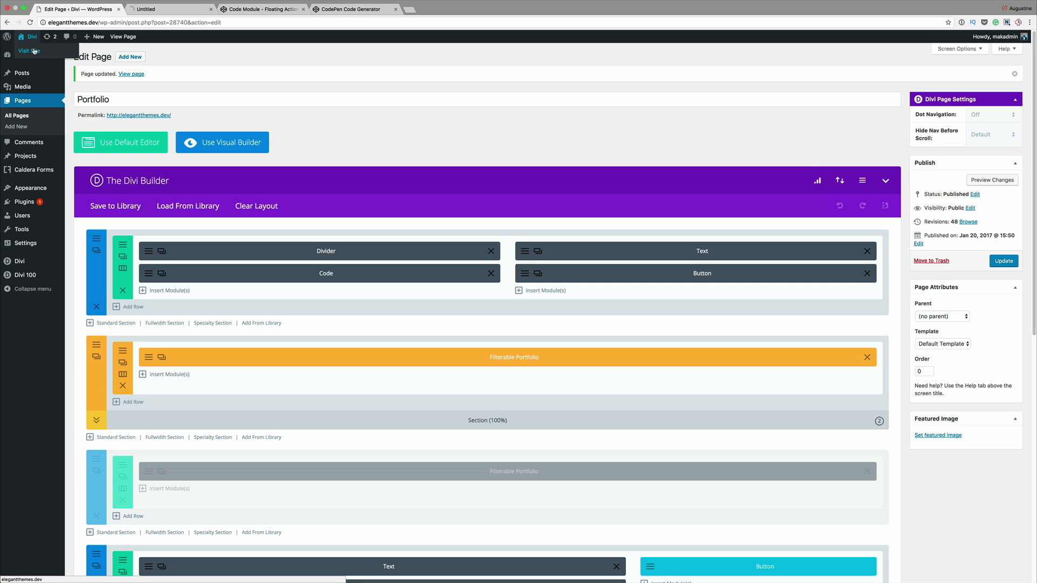
Visit the live home page and open the floating menu showing MAK and its four links.
click(29, 51)
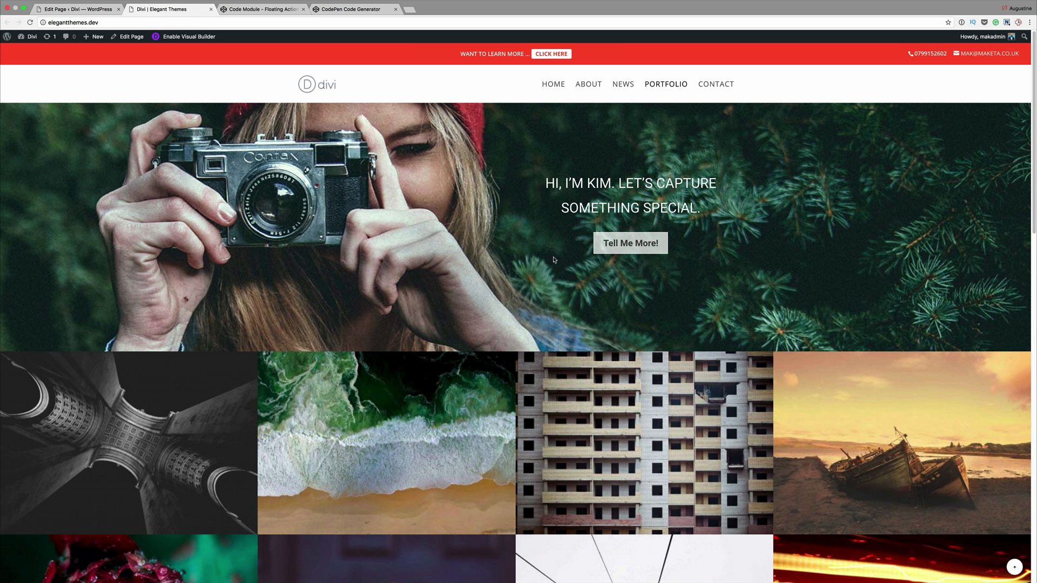
scroll(down, 3)
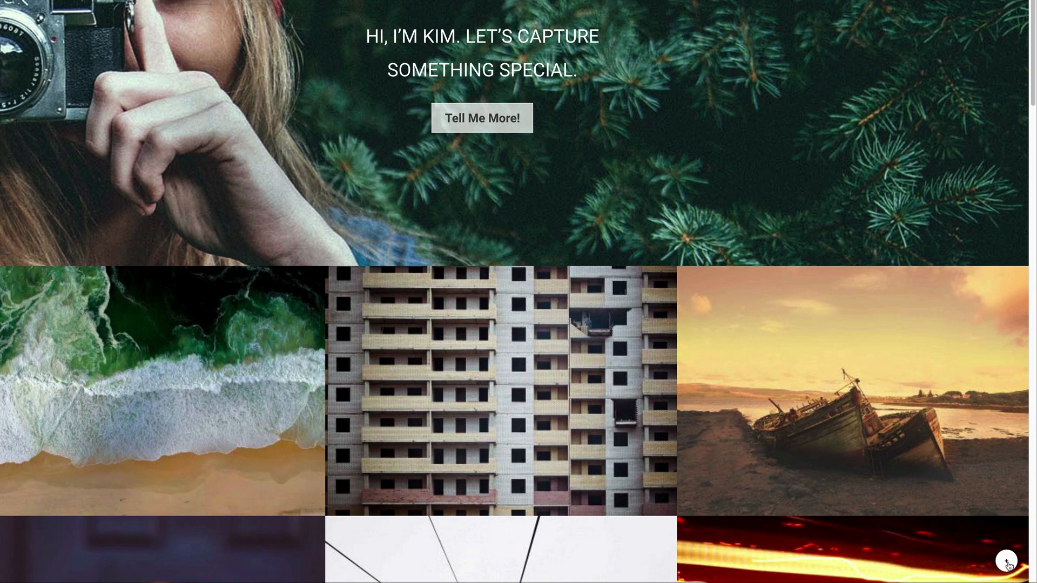
click(1019, 560)
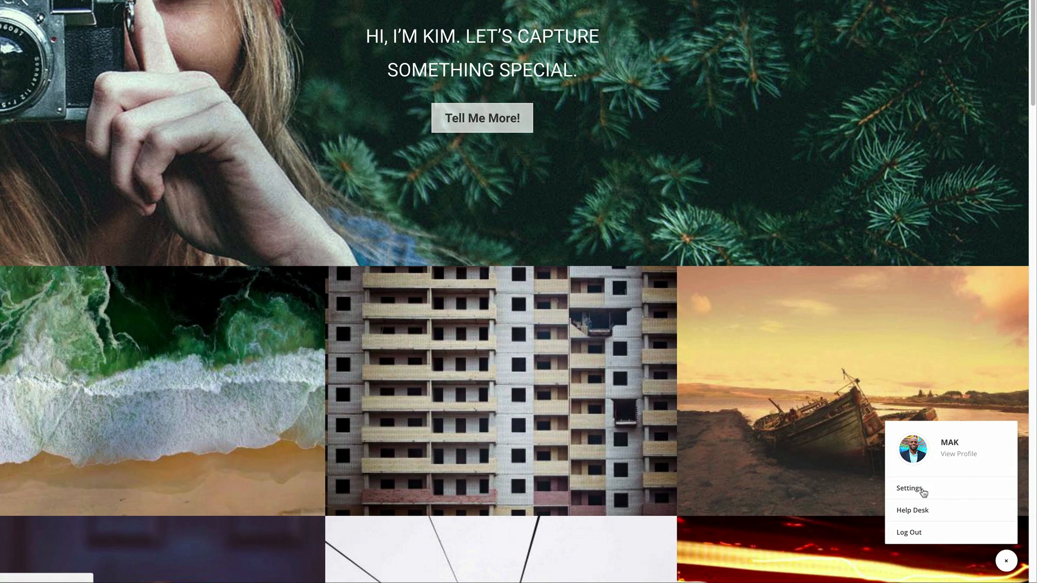
mouse_move(942, 538)
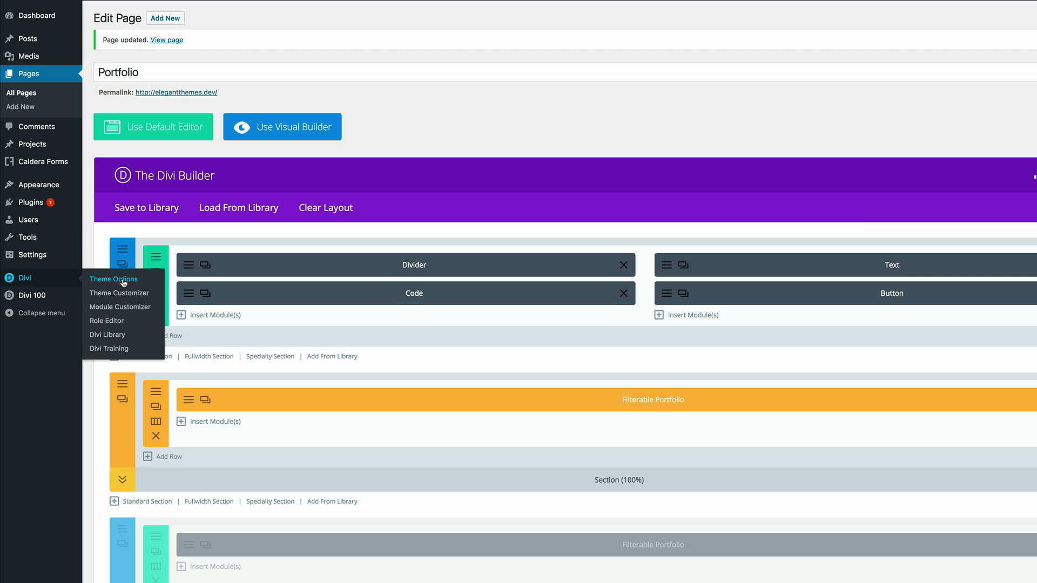
Add the menu code to Divi Integration's head field, save, and dismiss 1Password.
click(113, 278)
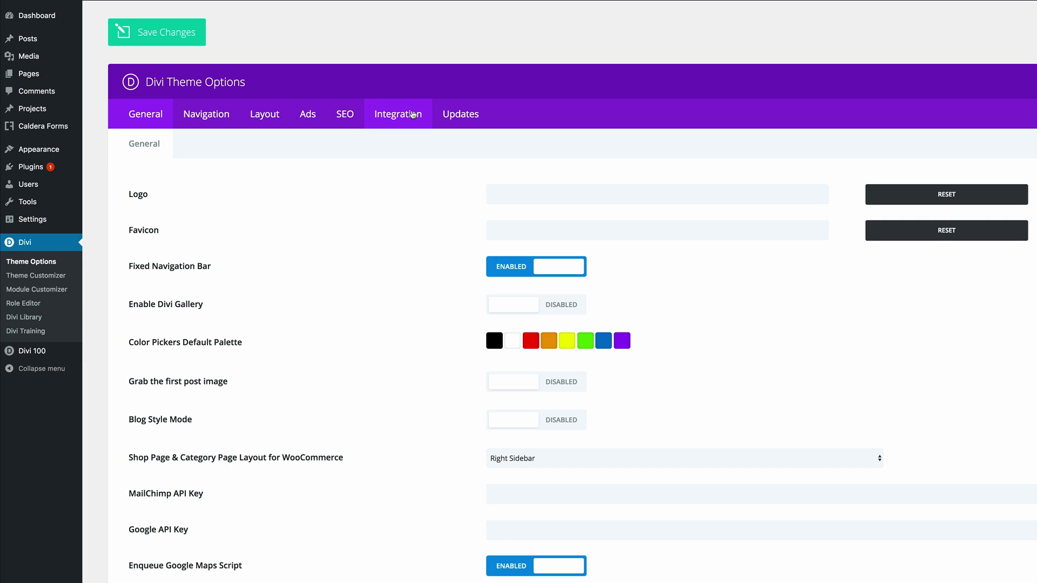
click(398, 114)
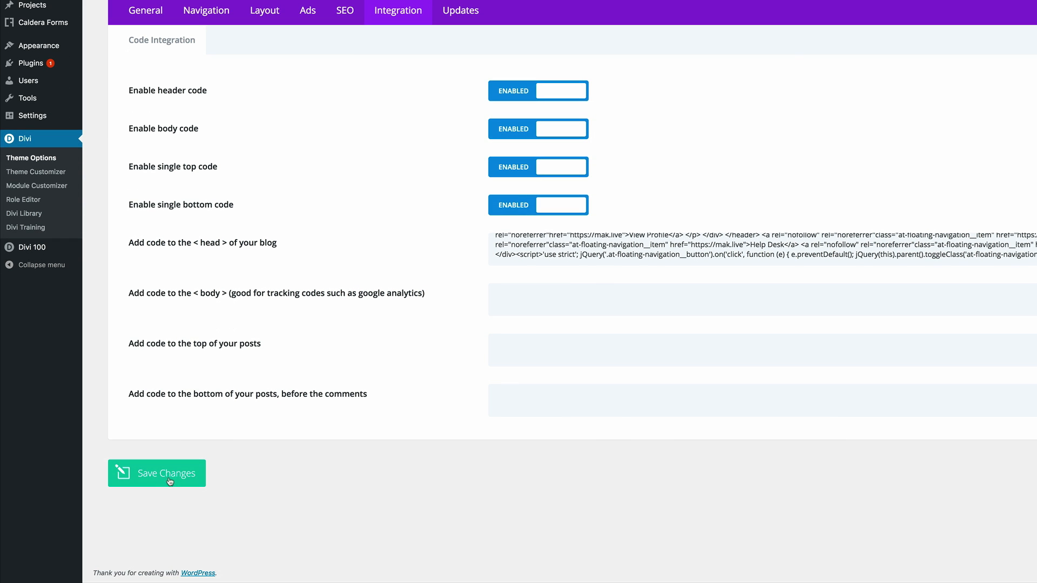
click(156, 473)
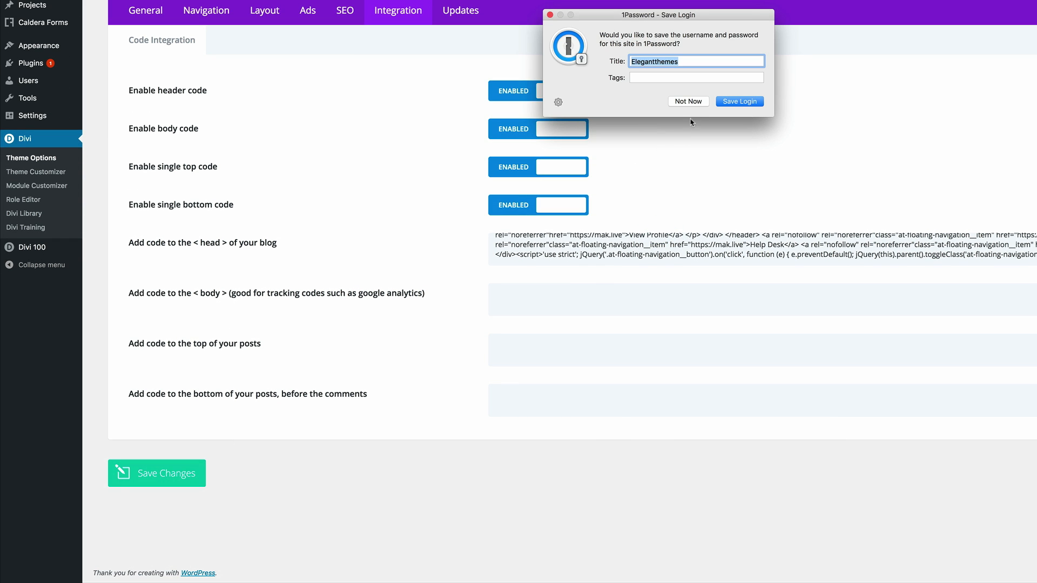
click(688, 101)
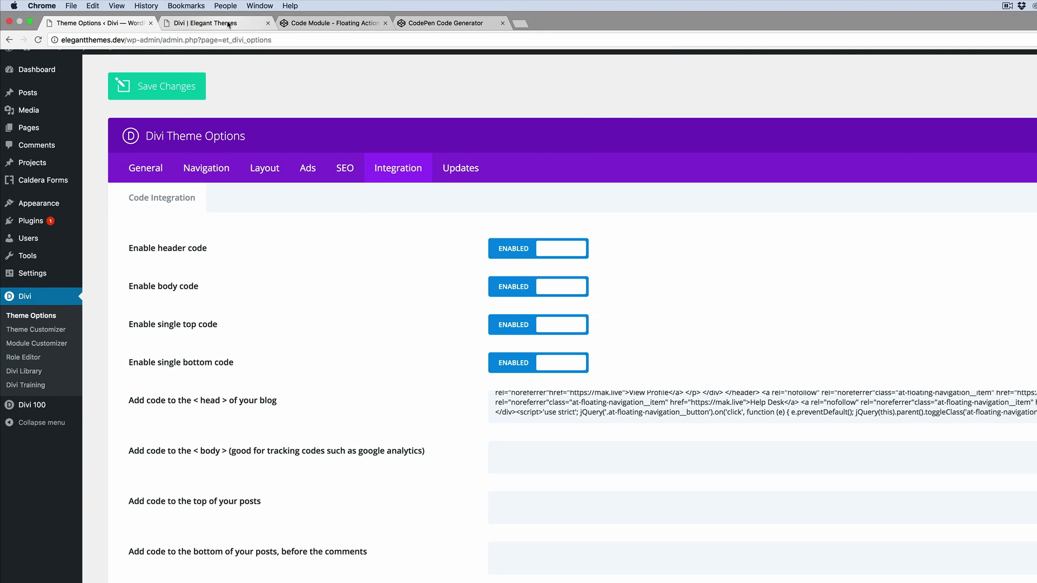
Open the site's NEWS page to confirm the floating button appears there too.
click(212, 22)
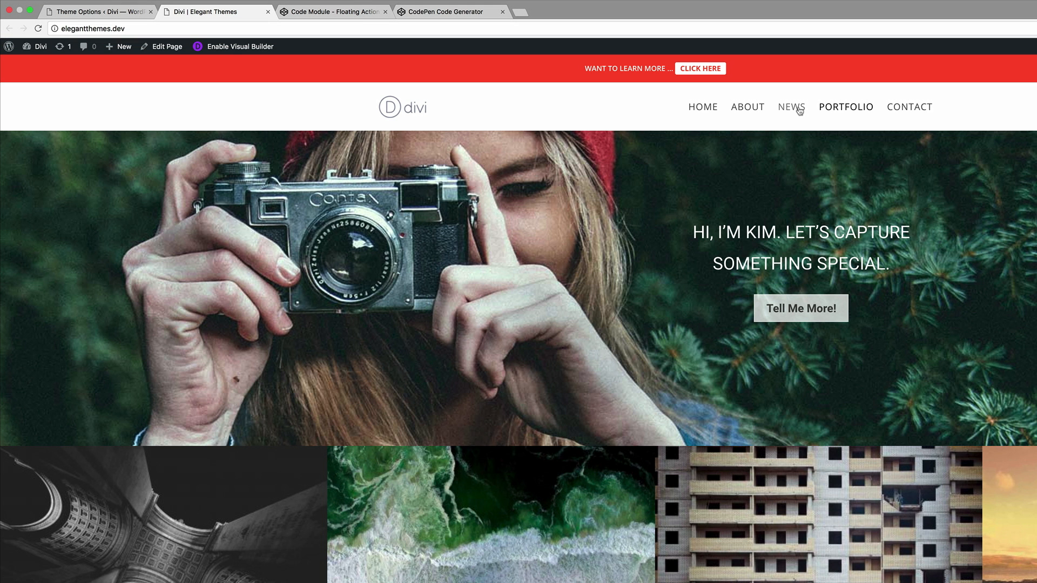
click(908, 107)
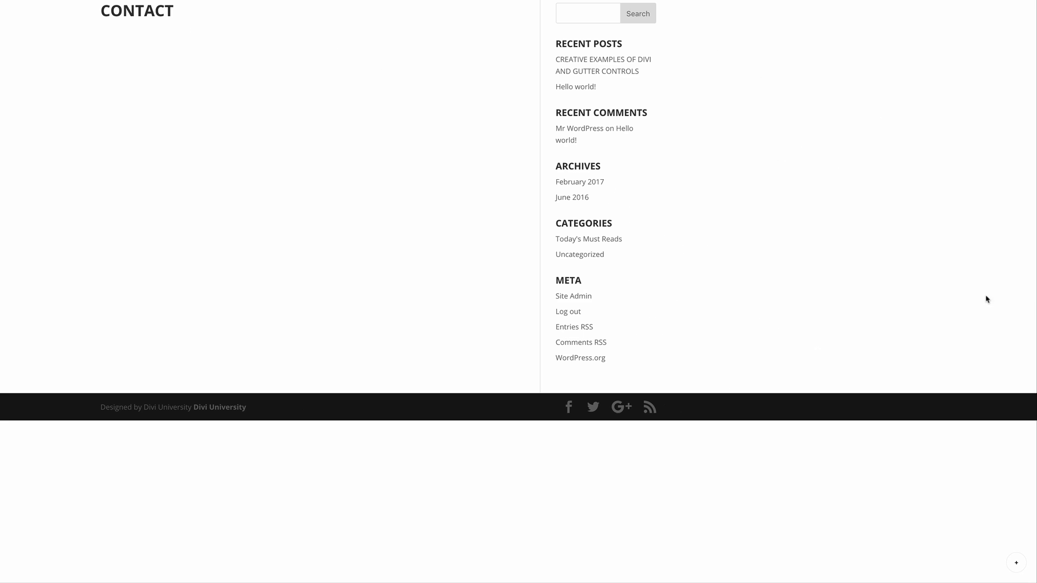